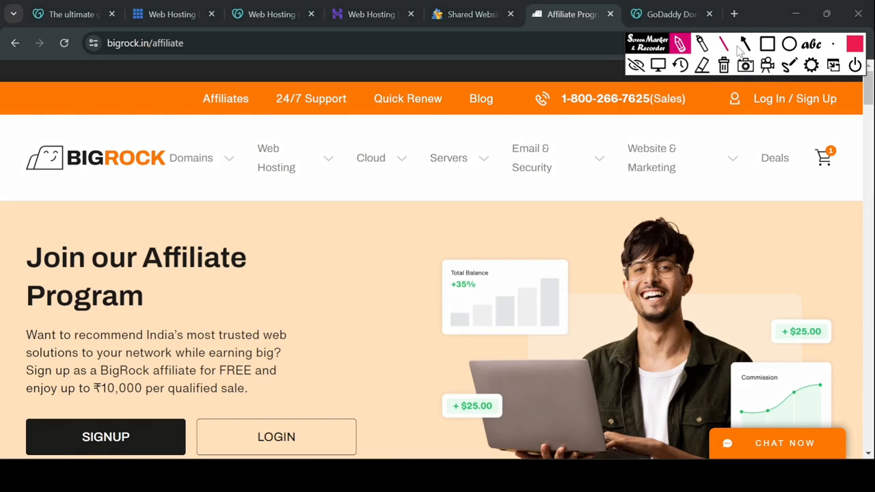
Scroll bigrock.in/affiliate past the hero and benefits to 'Seriously Big Commissions'
click(745, 44)
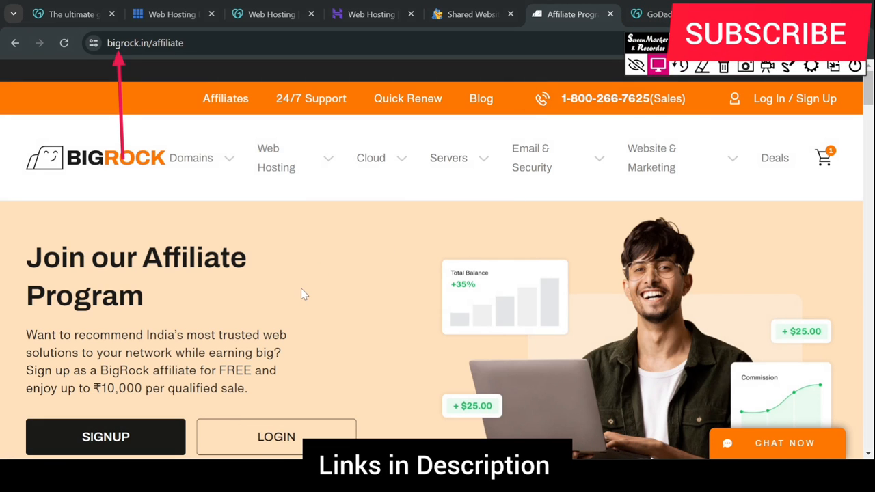
scroll(down, 3)
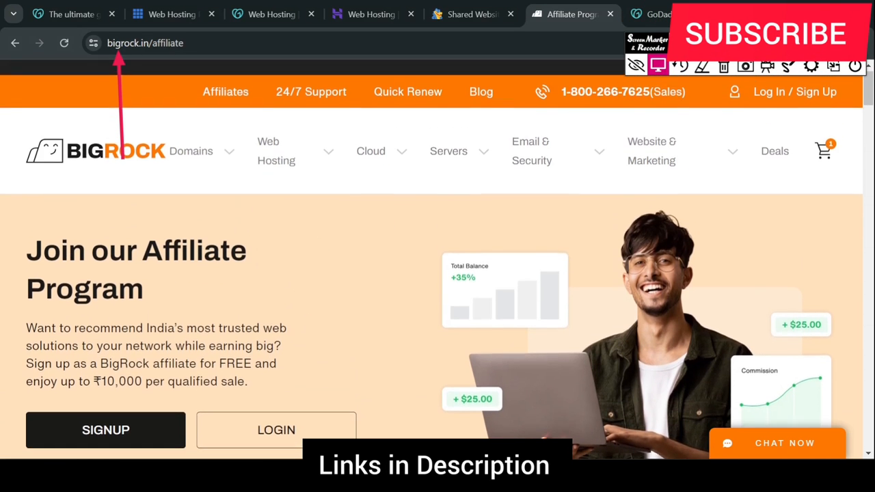
scroll(down, 3)
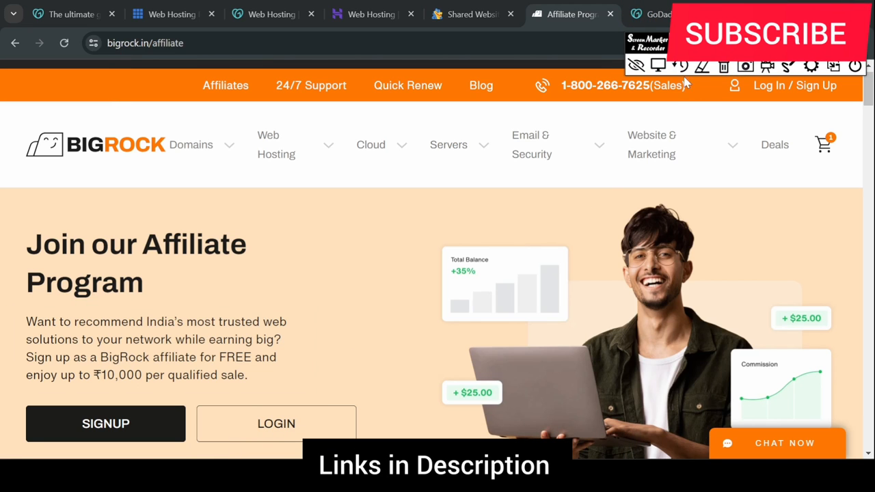
scroll(down, 3)
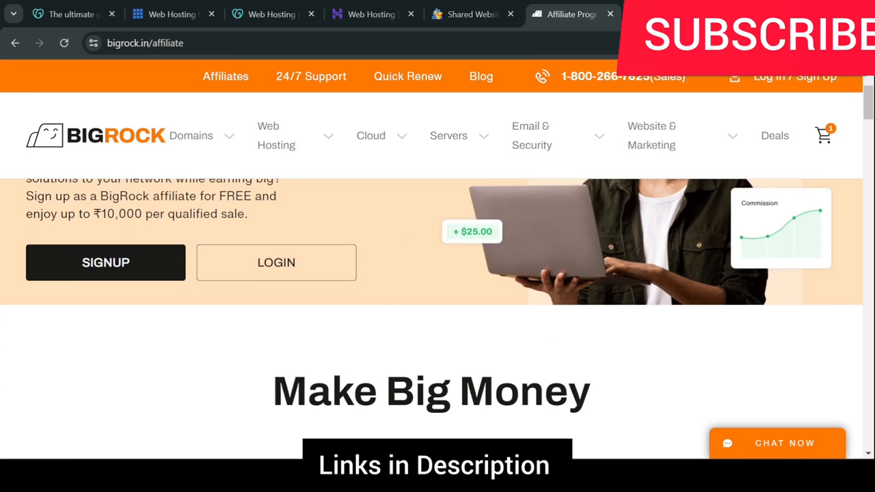
scroll(down, 3)
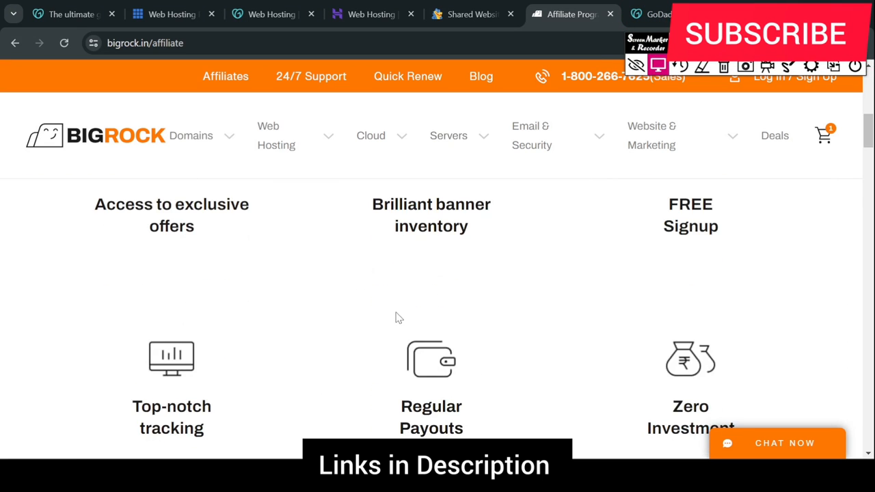
scroll(down, 3)
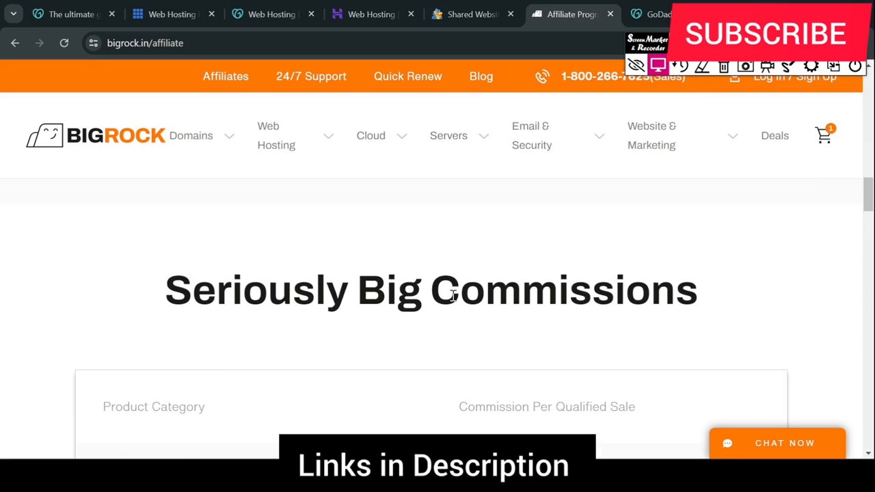
Check commissions (50% hosting/servers, 8% domains, 25% business email), then open the affiliate agreement
scroll(down, 3)
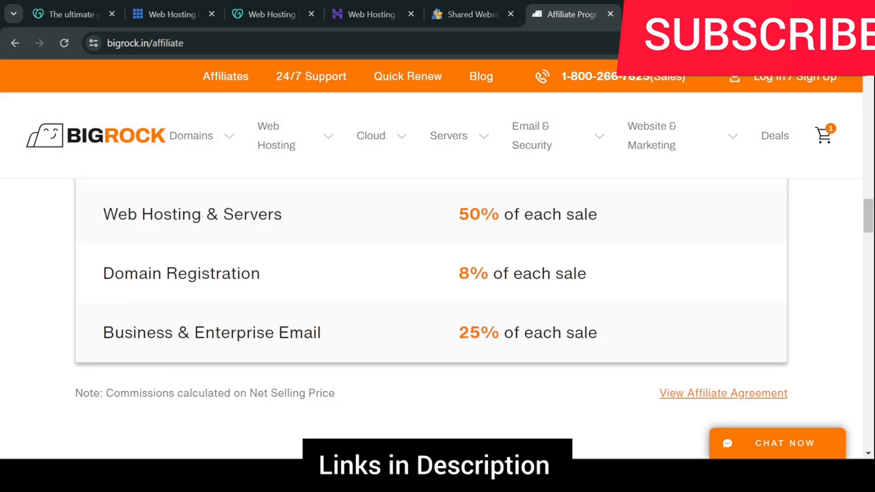
scroll(down, 3)
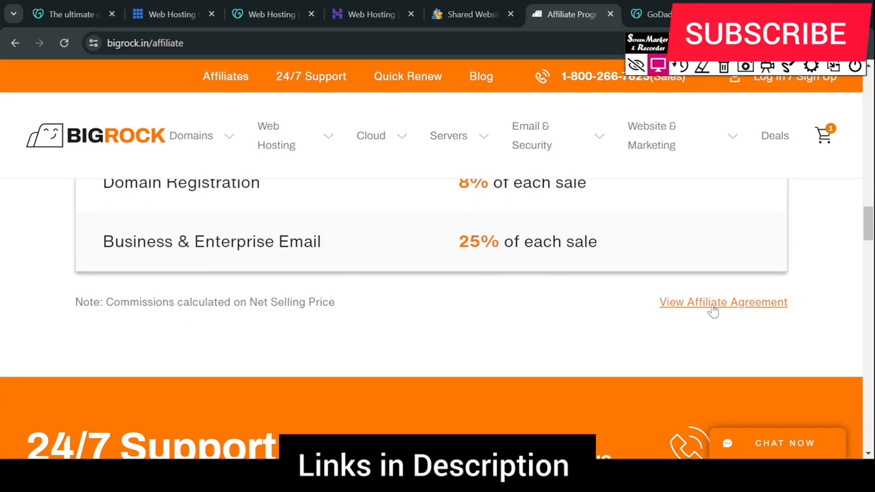
click(722, 302)
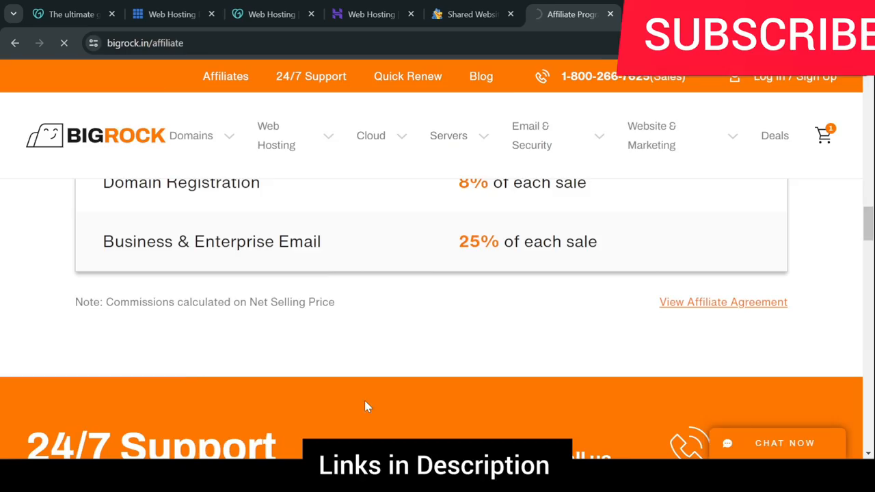
Read the Affiliate Agreement to the bottom and go back to the affiliate page
click(722, 301)
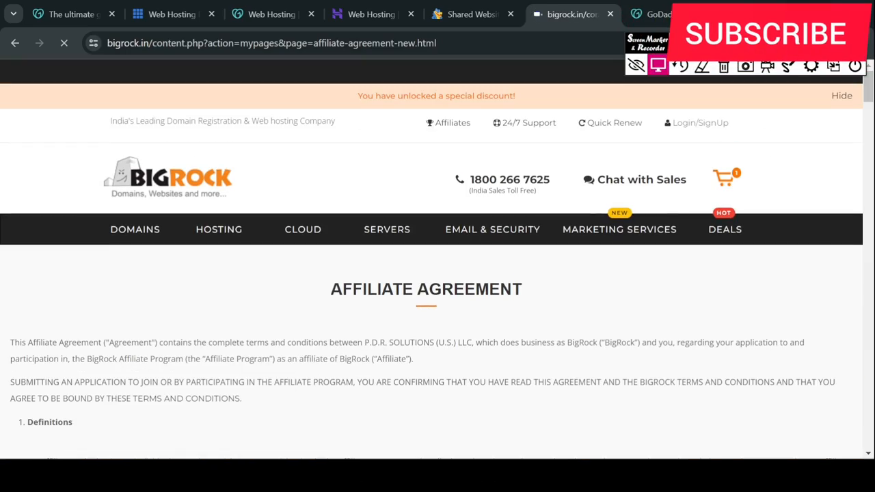
scroll(down, 3)
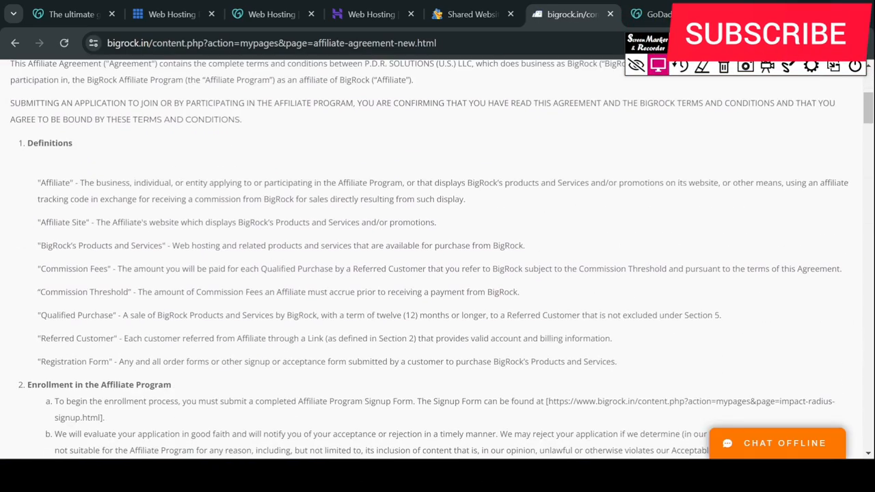
scroll(down, 3)
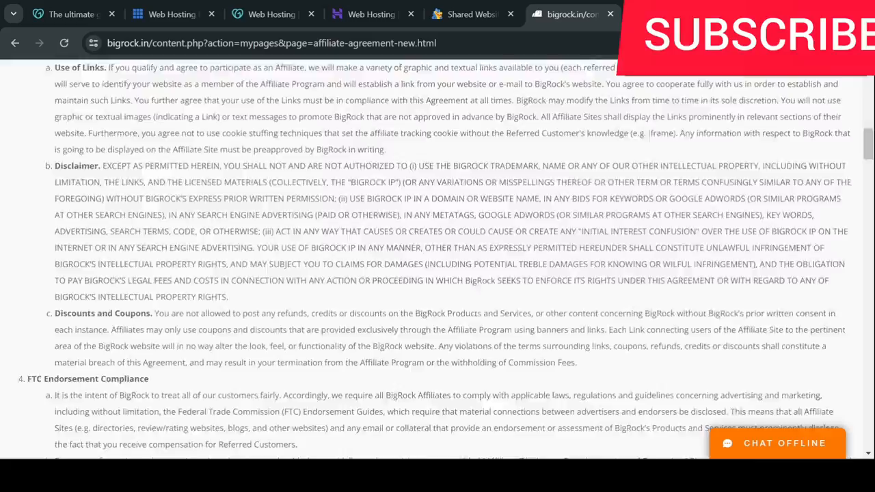
scroll(down, 3)
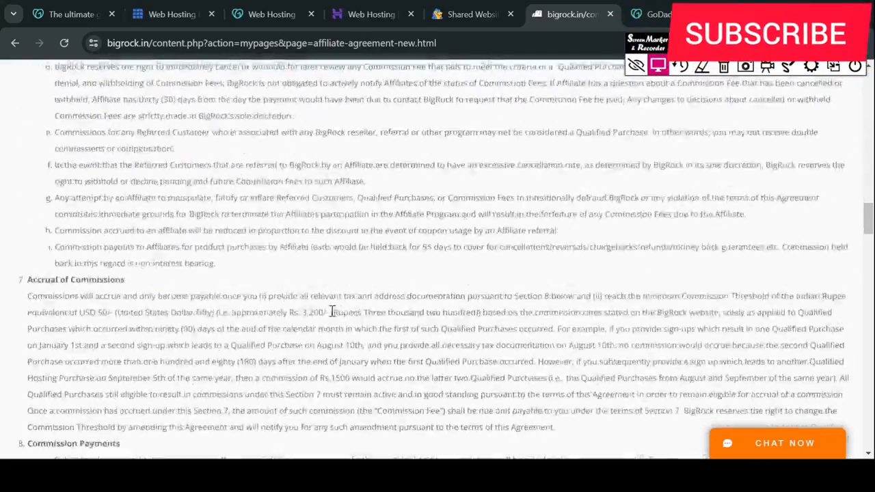
scroll(down, 3)
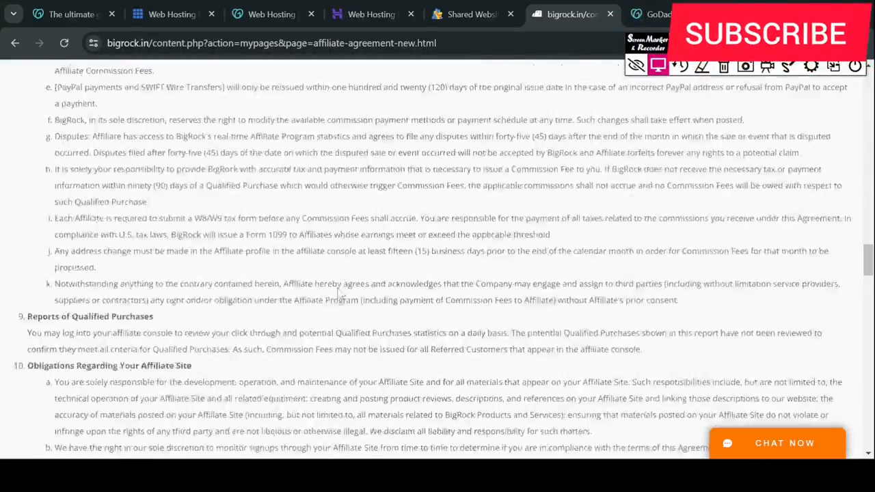
scroll(down, 3)
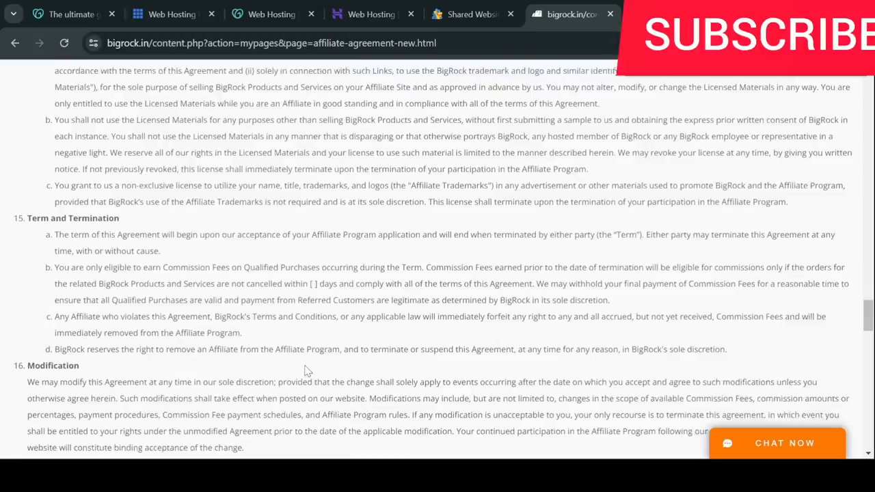
scroll(down, 3)
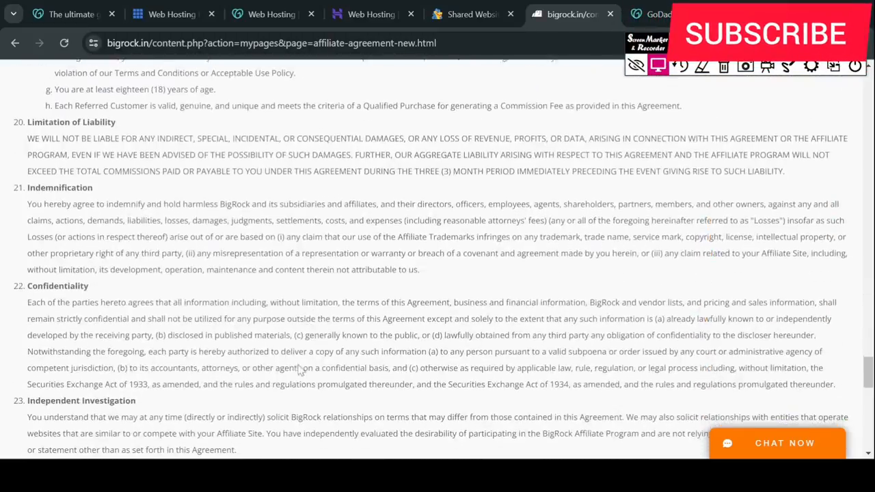
scroll(down, 3)
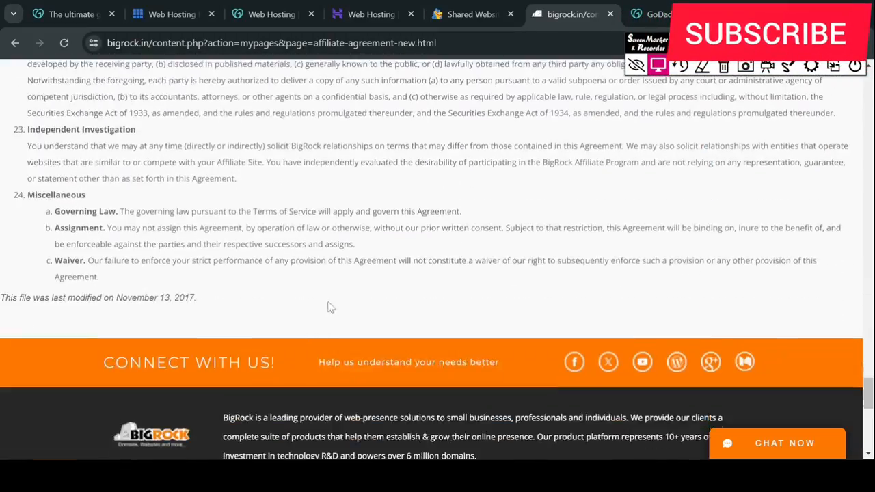
scroll(up, 3)
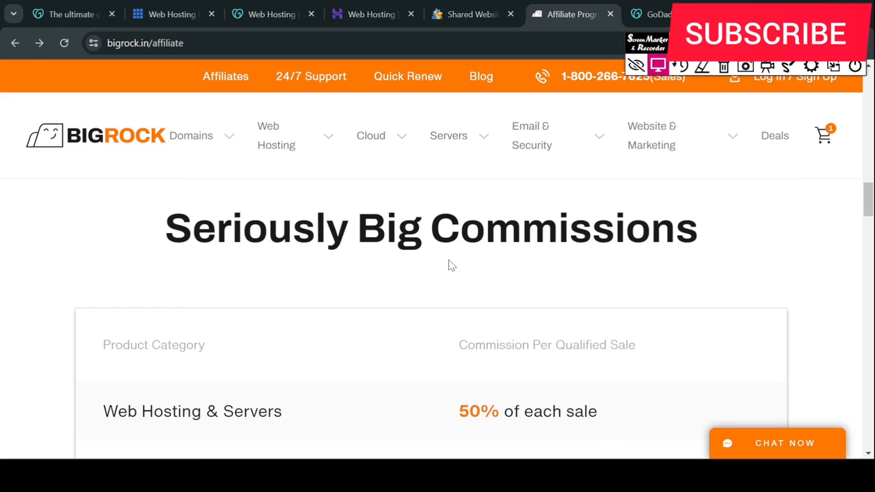
Return to the top of the affiliate page and start the SIGNUP flow
scroll(down, 3)
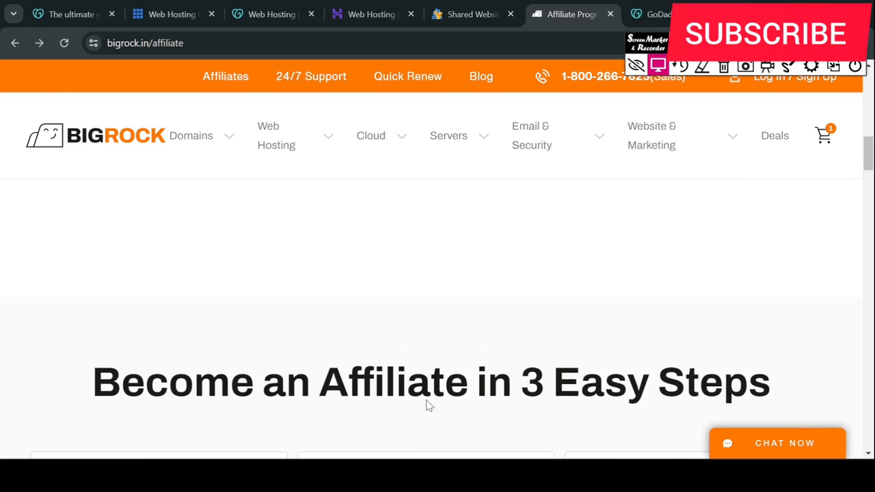
scroll(up, 3)
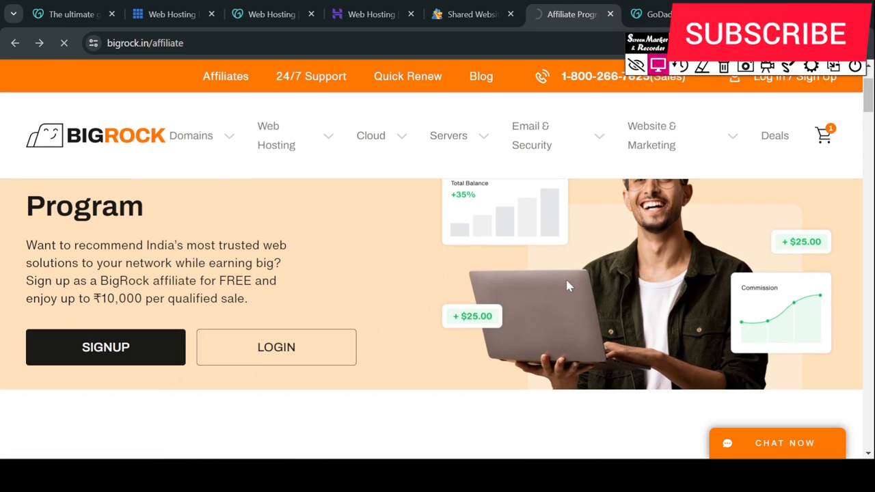
click(106, 347)
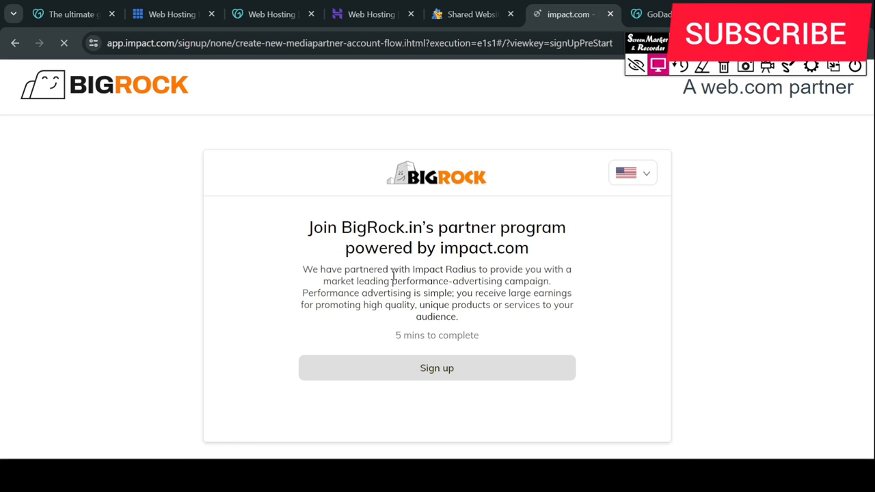
mouse_move(503, 293)
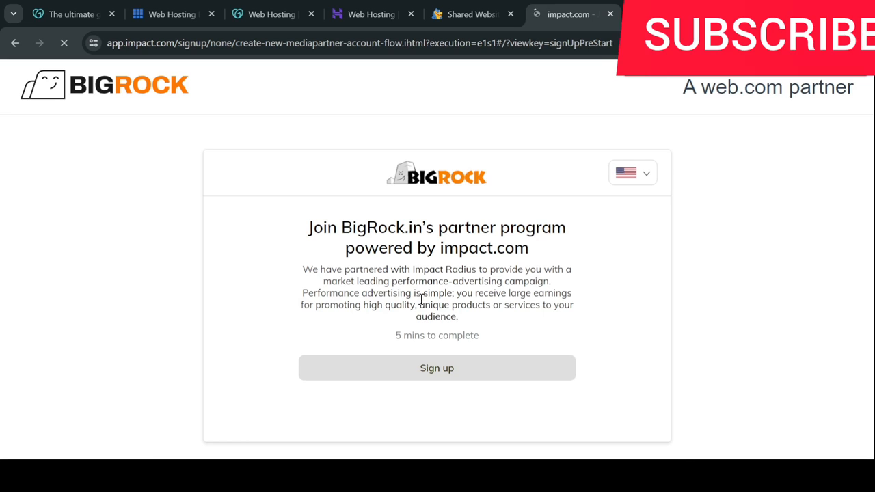
Join the BigRock.in program and read contract terms through Payout Groups, Limits and Schedule
click(436, 368)
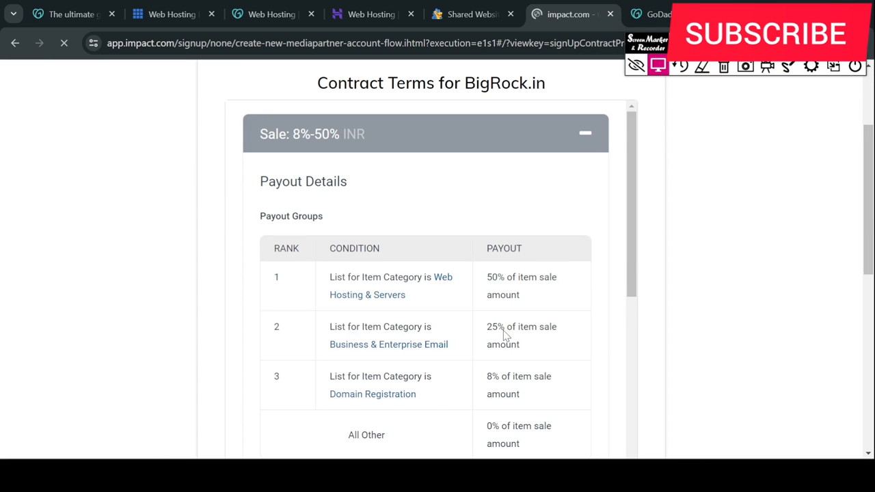
scroll(down, 3)
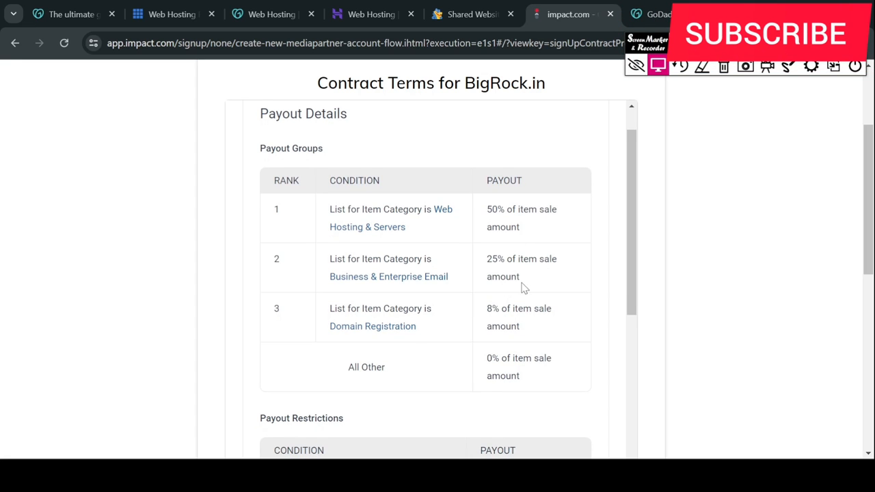
scroll(down, 3)
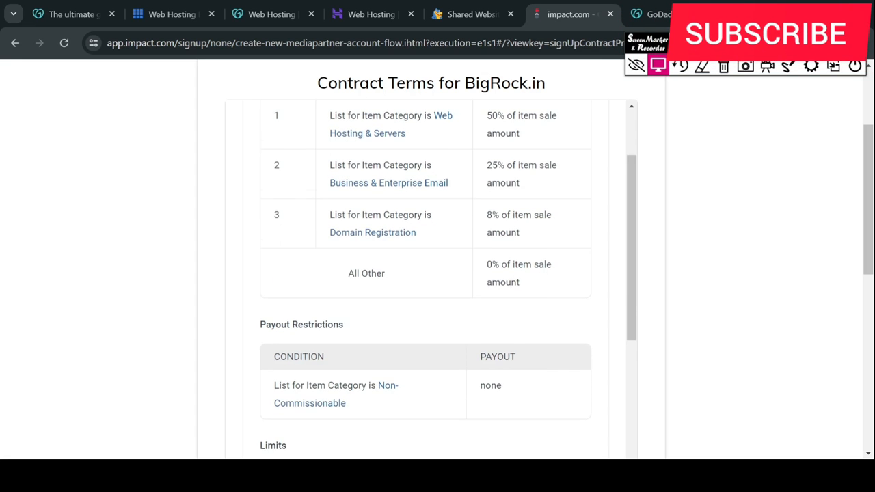
scroll(down, 3)
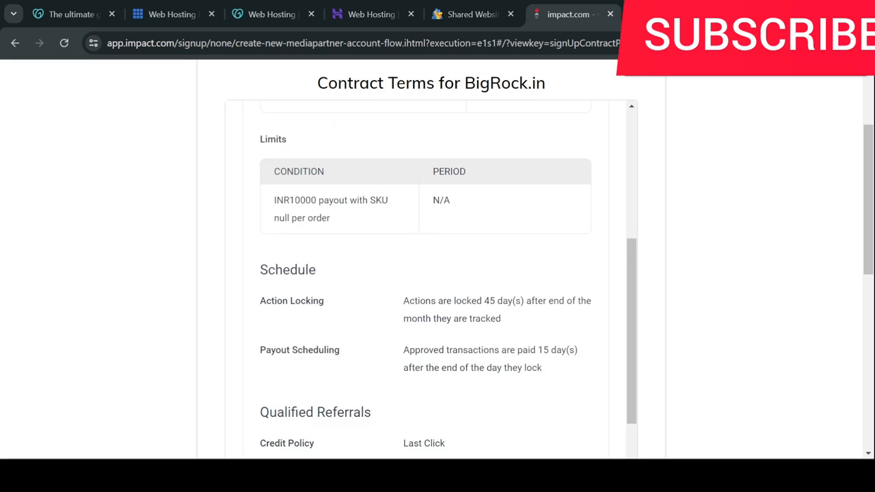
scroll(down, 3)
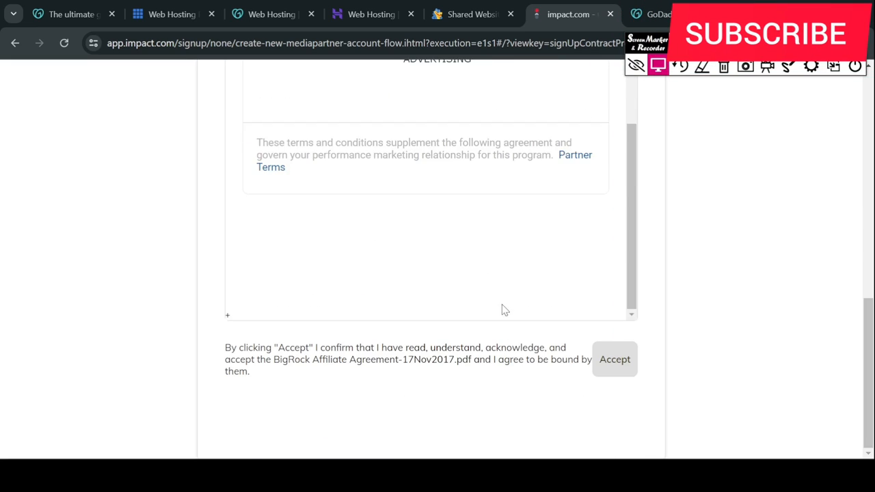
Accept the contract terms, browse impact.com sign-up options, and return to bigrock.in/affiliate
click(613, 359)
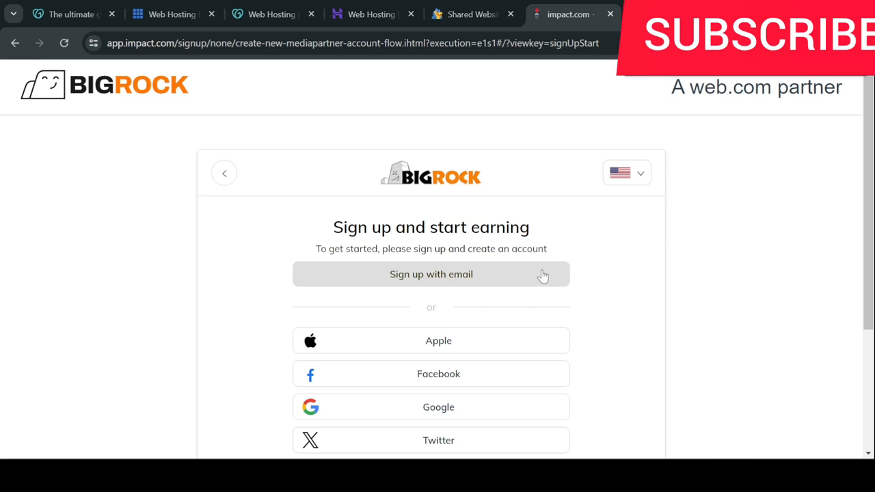
scroll(down, 3)
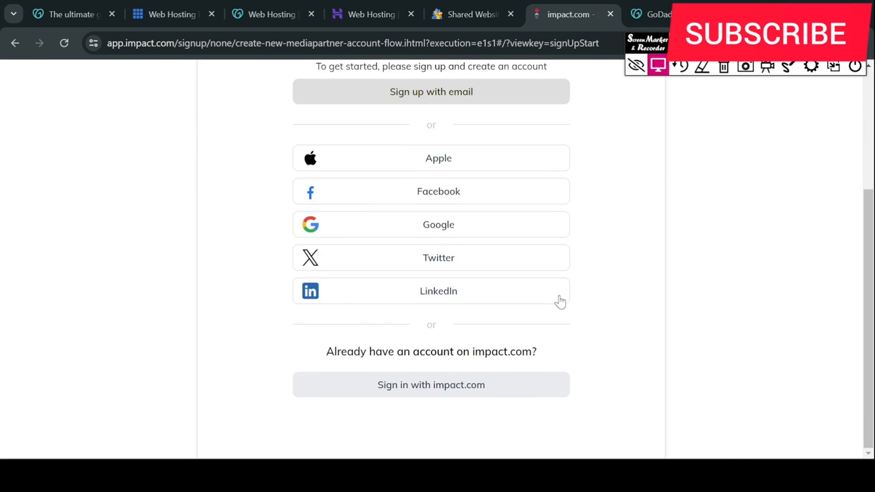
mouse_move(451, 389)
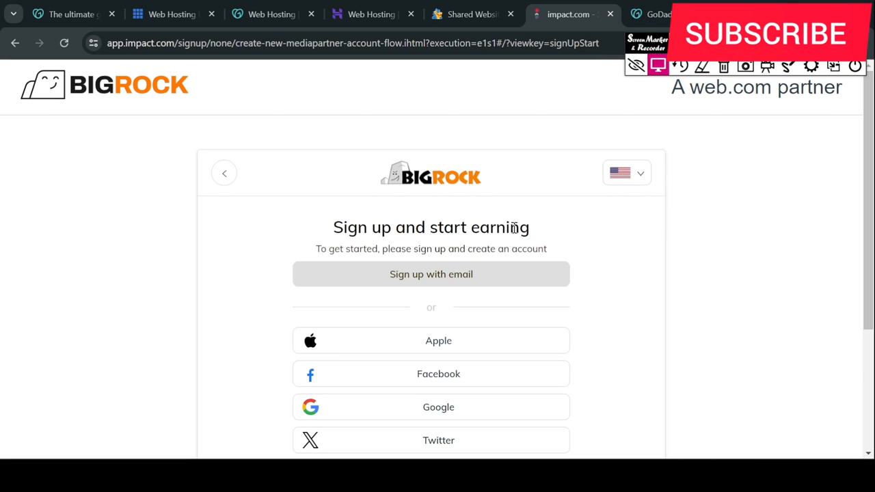
mouse_move(245, 238)
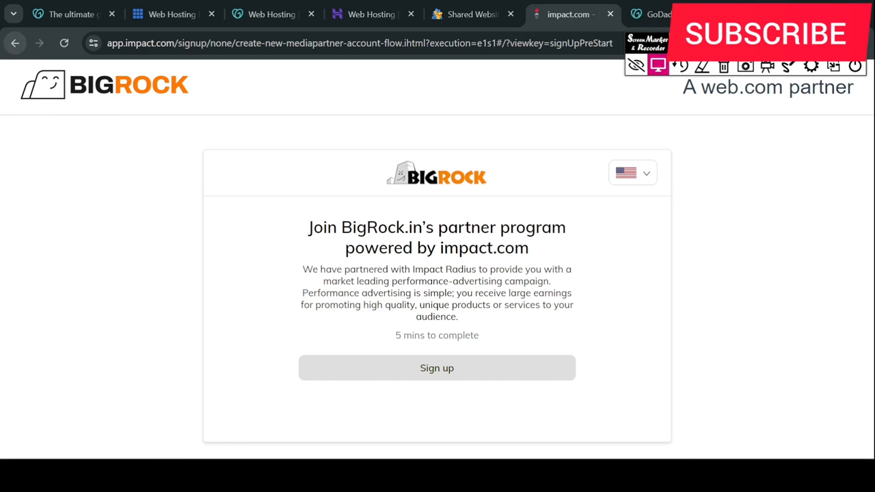
mouse_move(15, 43)
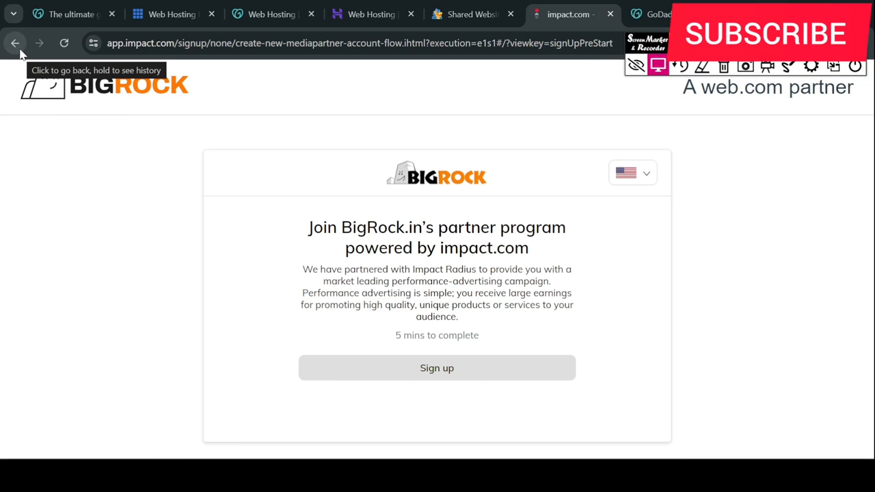
click(15, 42)
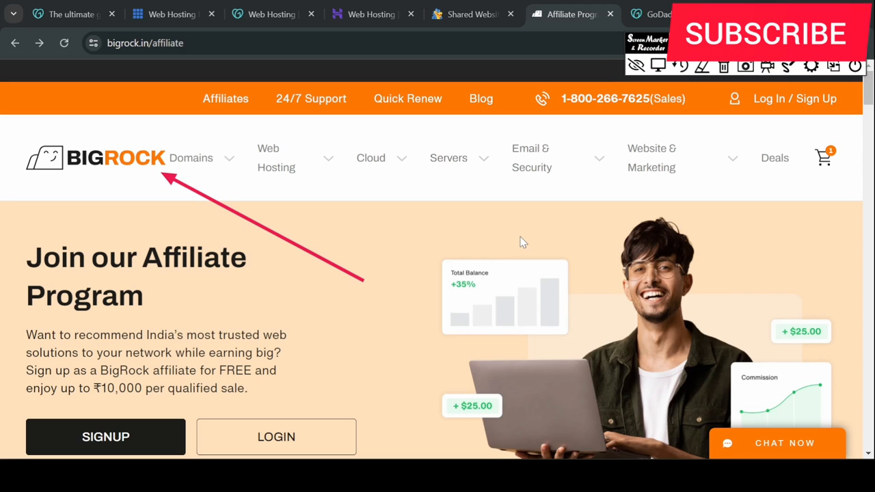
Switch to the YouTube tab and scroll through Acharya Prashant's recent channel uploads
click(65, 14)
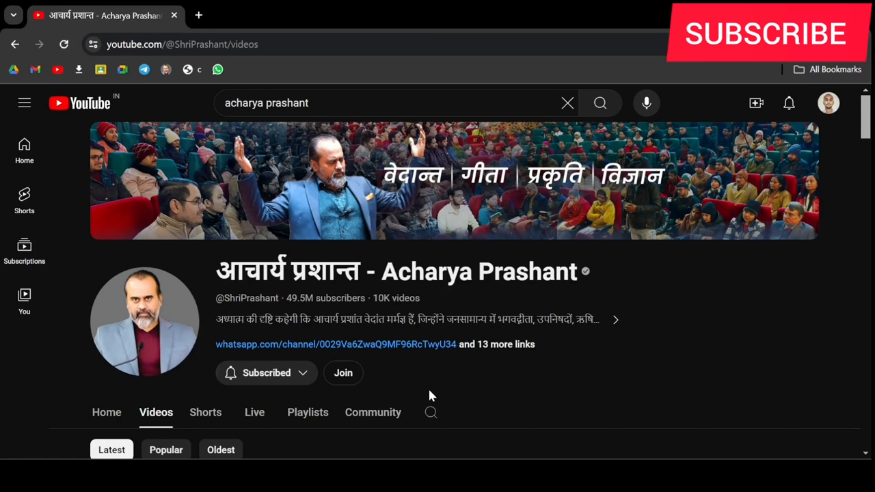
mouse_move(412, 381)
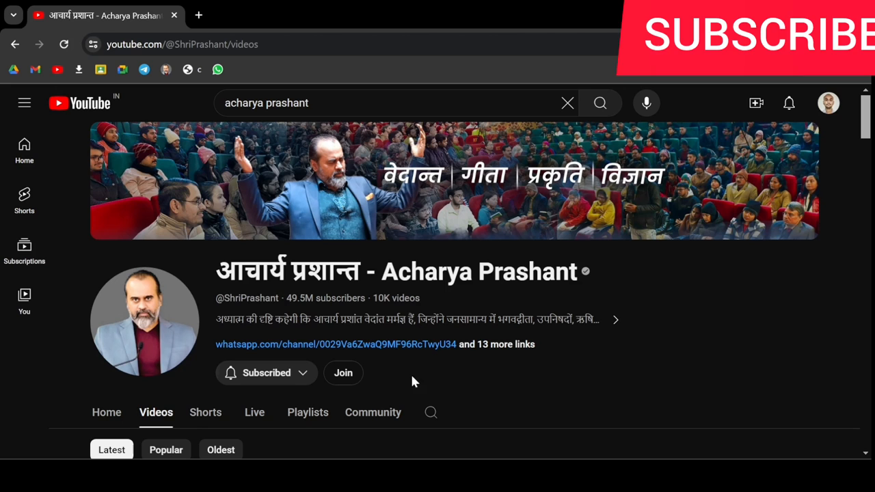
mouse_move(222, 268)
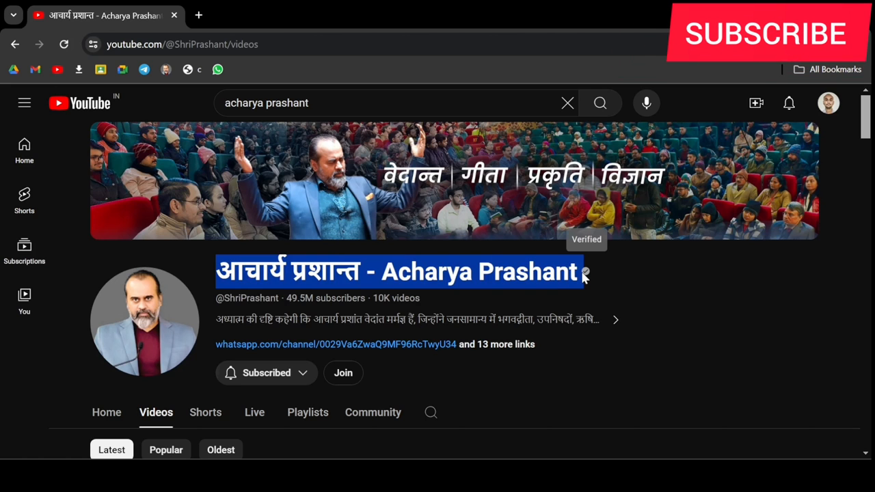
scroll(down, 3)
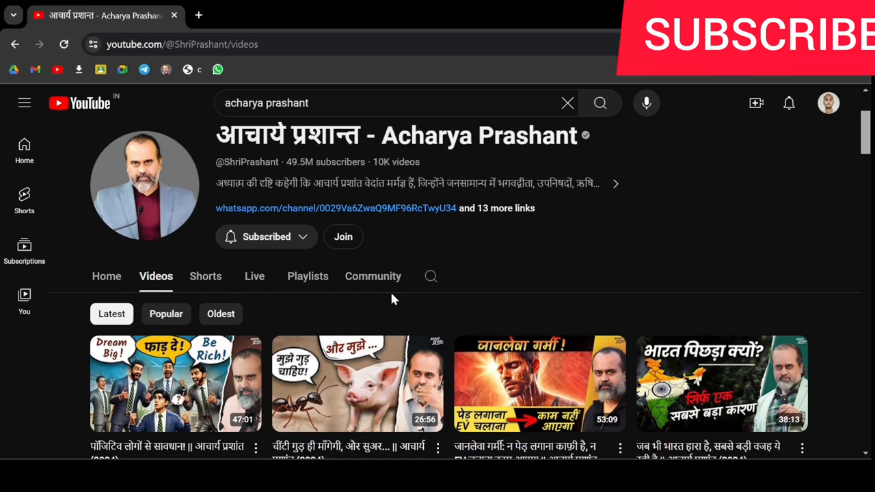
scroll(down, 3)
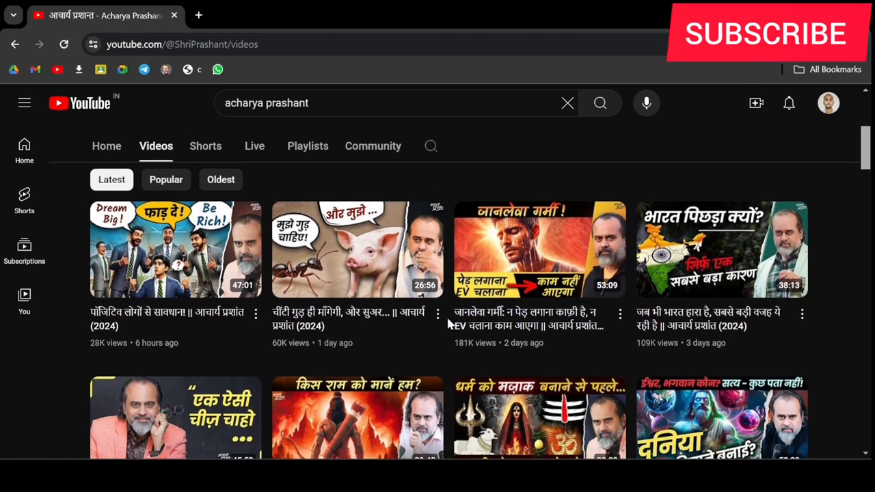
scroll(down, 3)
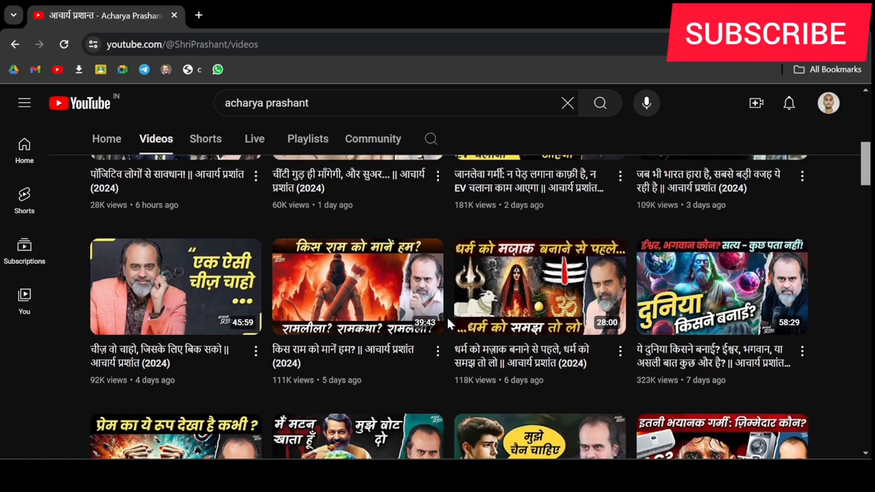
scroll(down, 3)
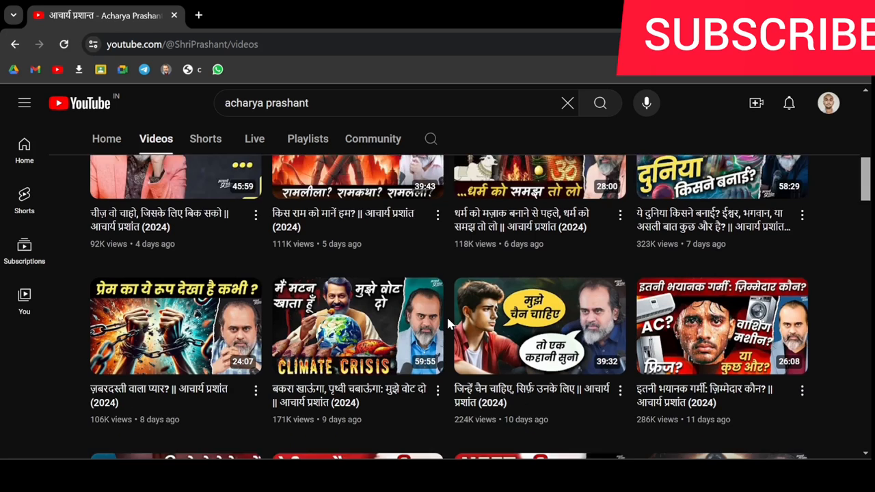
scroll(down, 3)
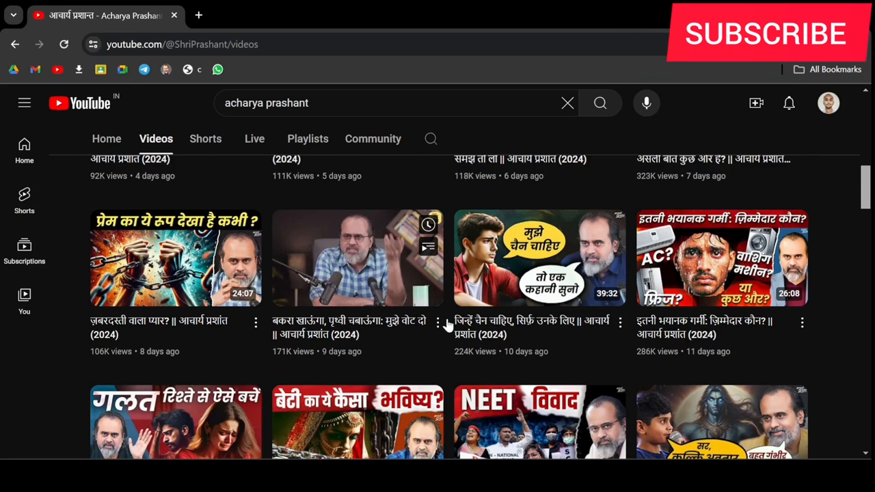
scroll(down, 3)
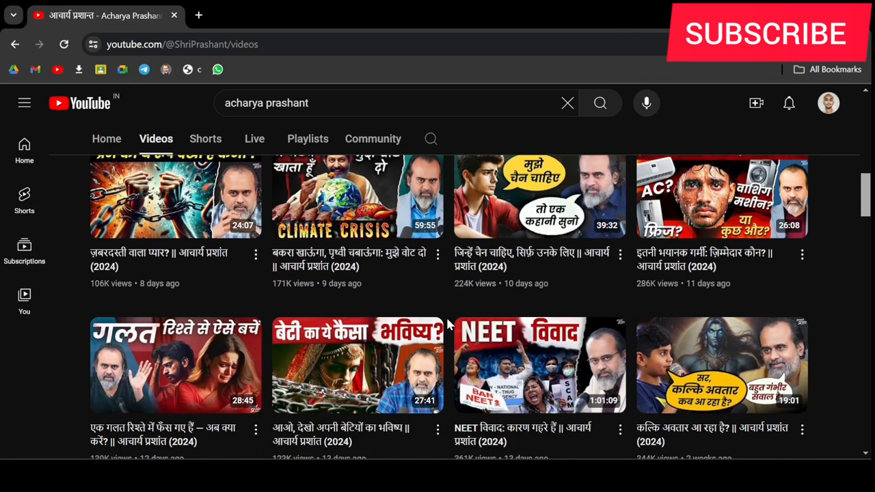
scroll(down, 3)
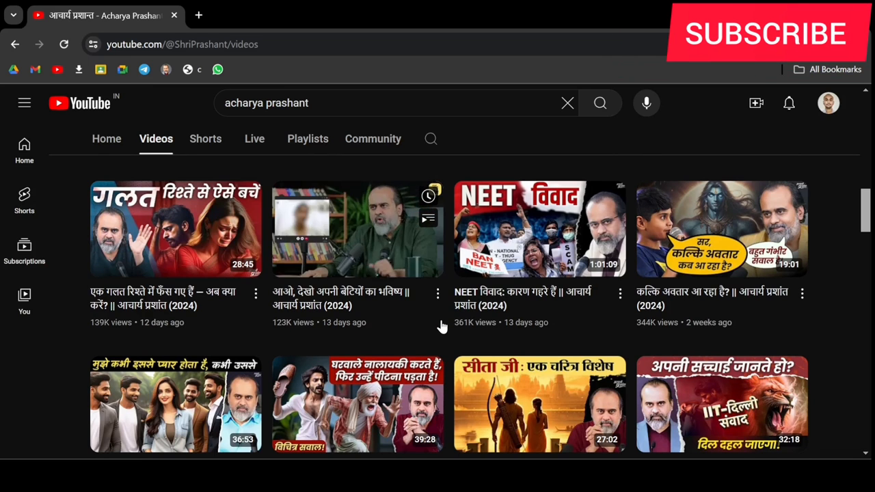
scroll(down, 3)
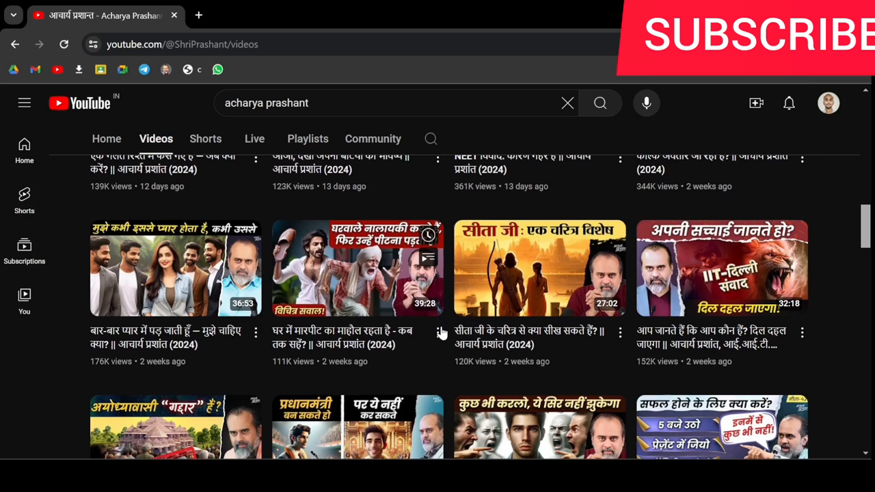
scroll(down, 3)
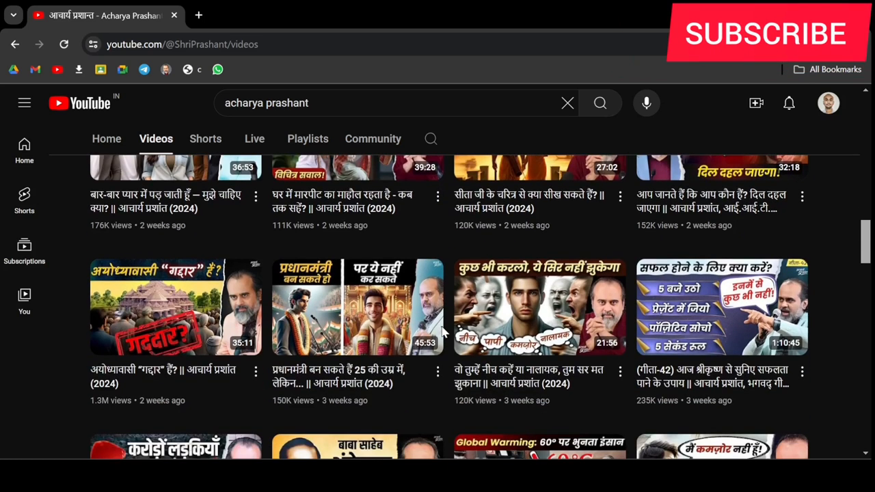
scroll(down, 3)
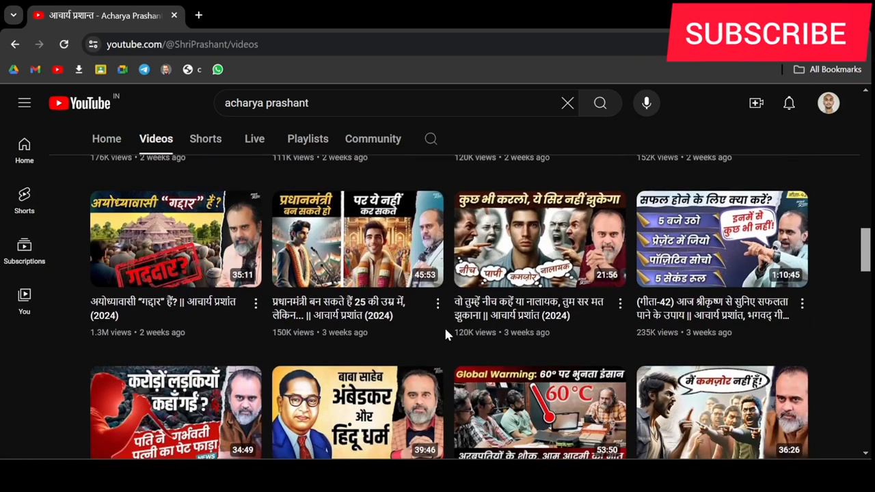
scroll(down, 3)
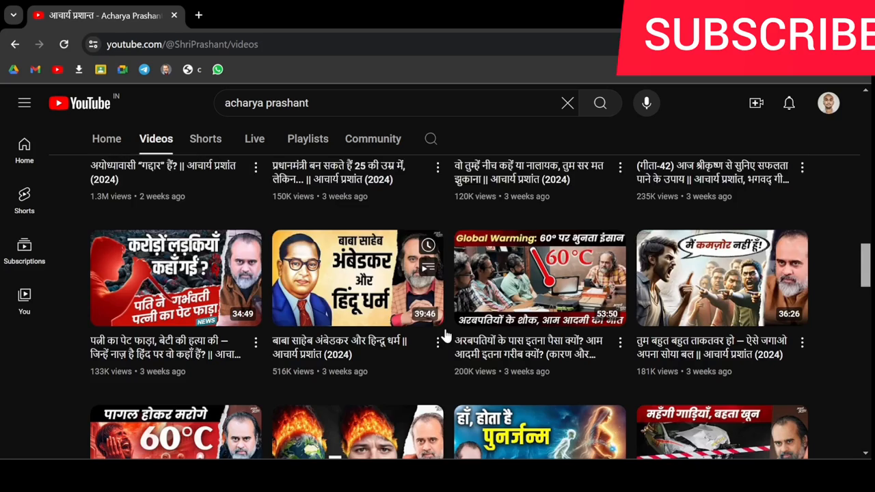